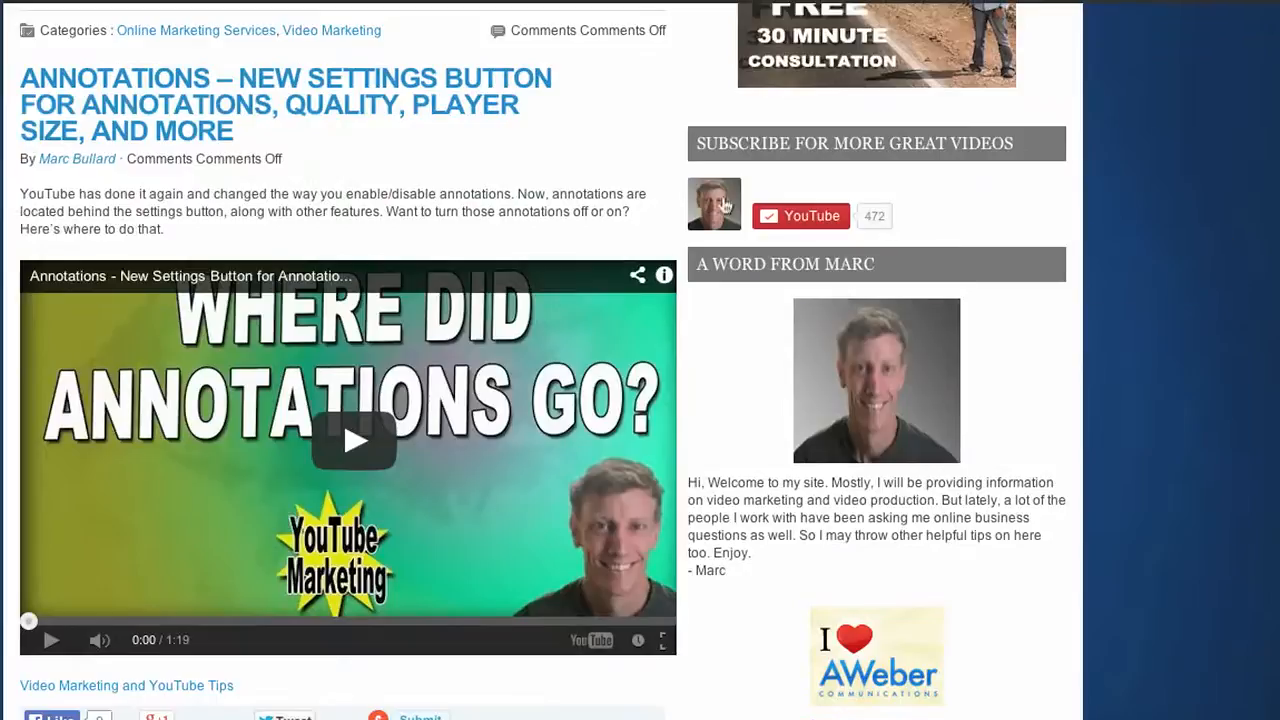
# Scroll the YouTube Subscribe Button guide down to the standard and paid channel button examples.
pyautogui.click(800, 216)
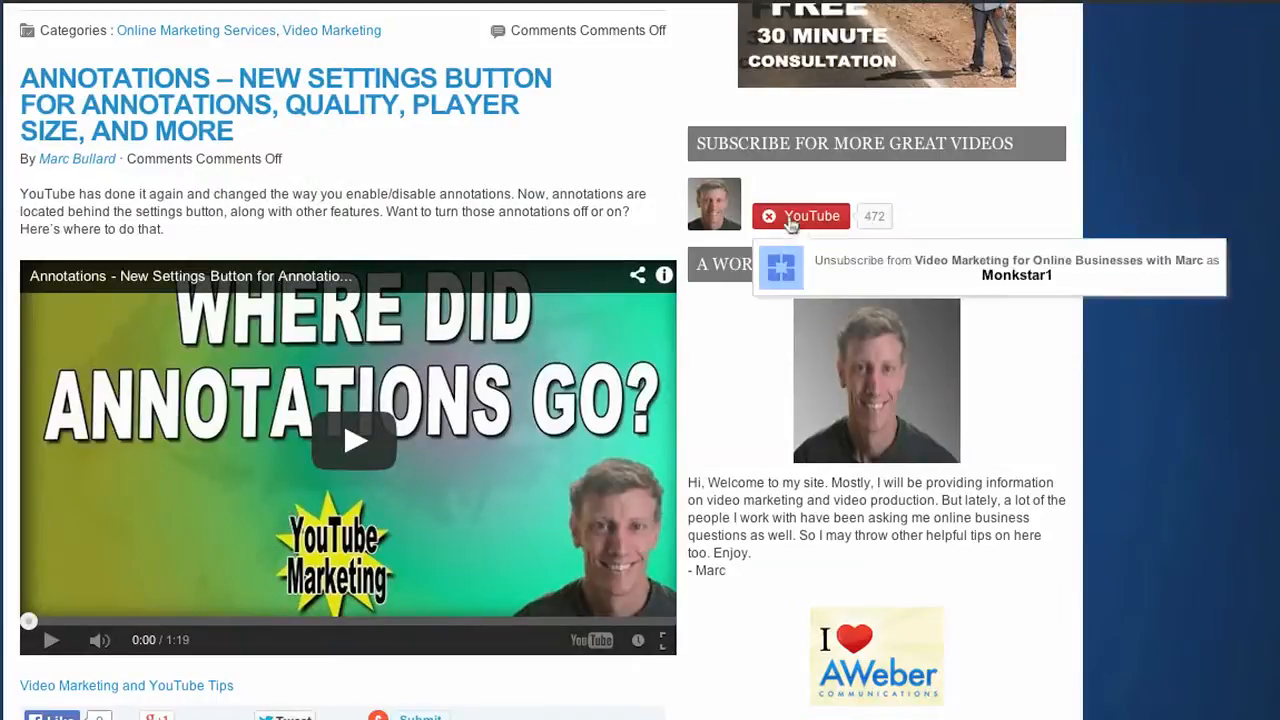
pyautogui.moveTo(808, 219)
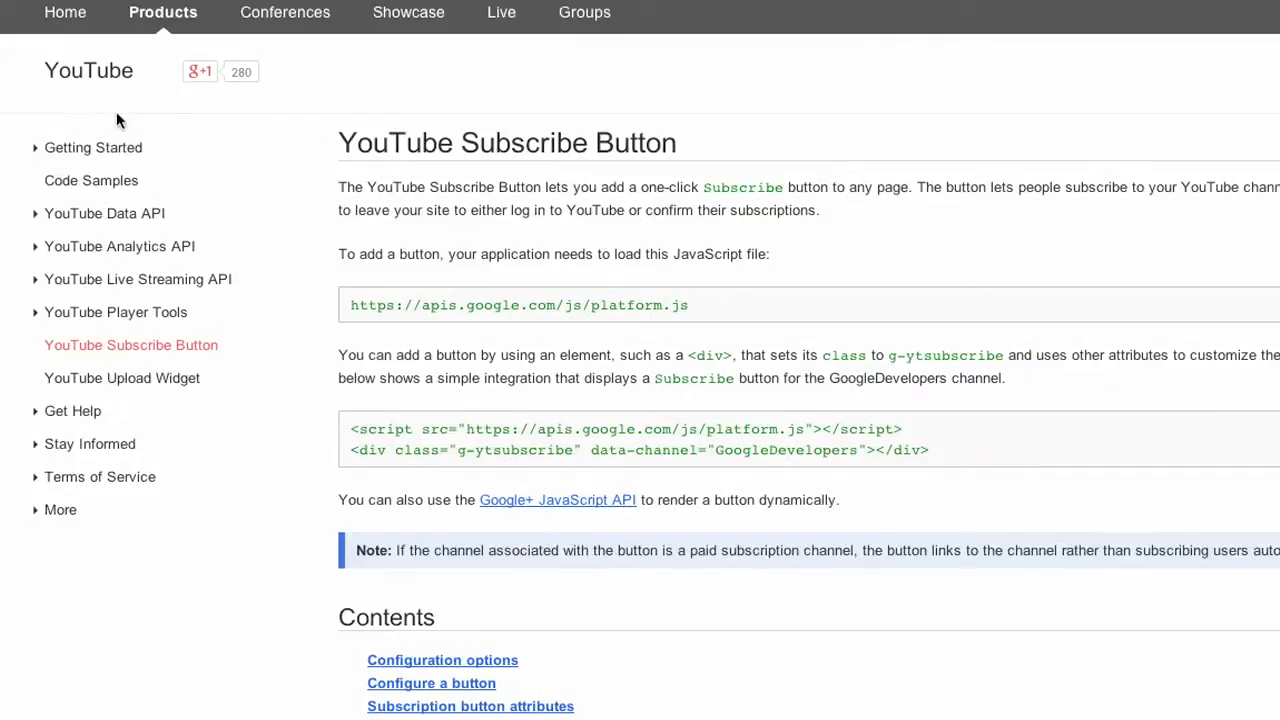
pyautogui.moveTo(110, 345)
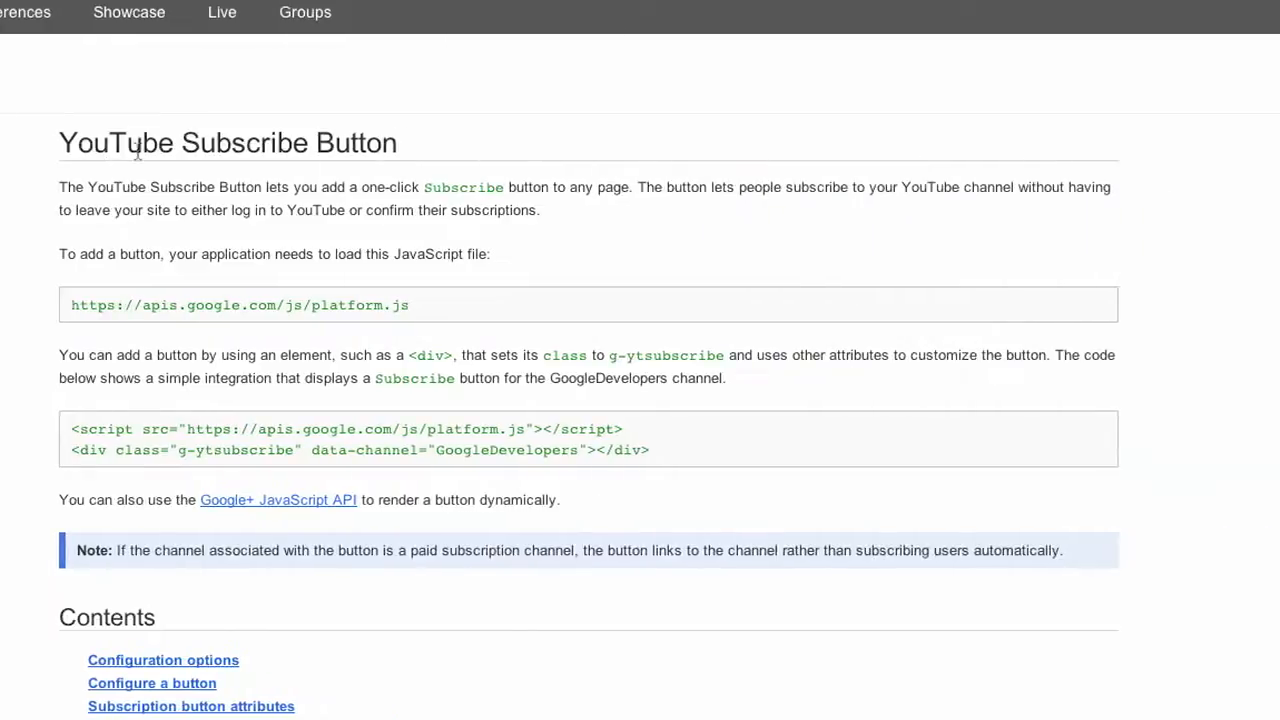
pyautogui.scroll(-3)
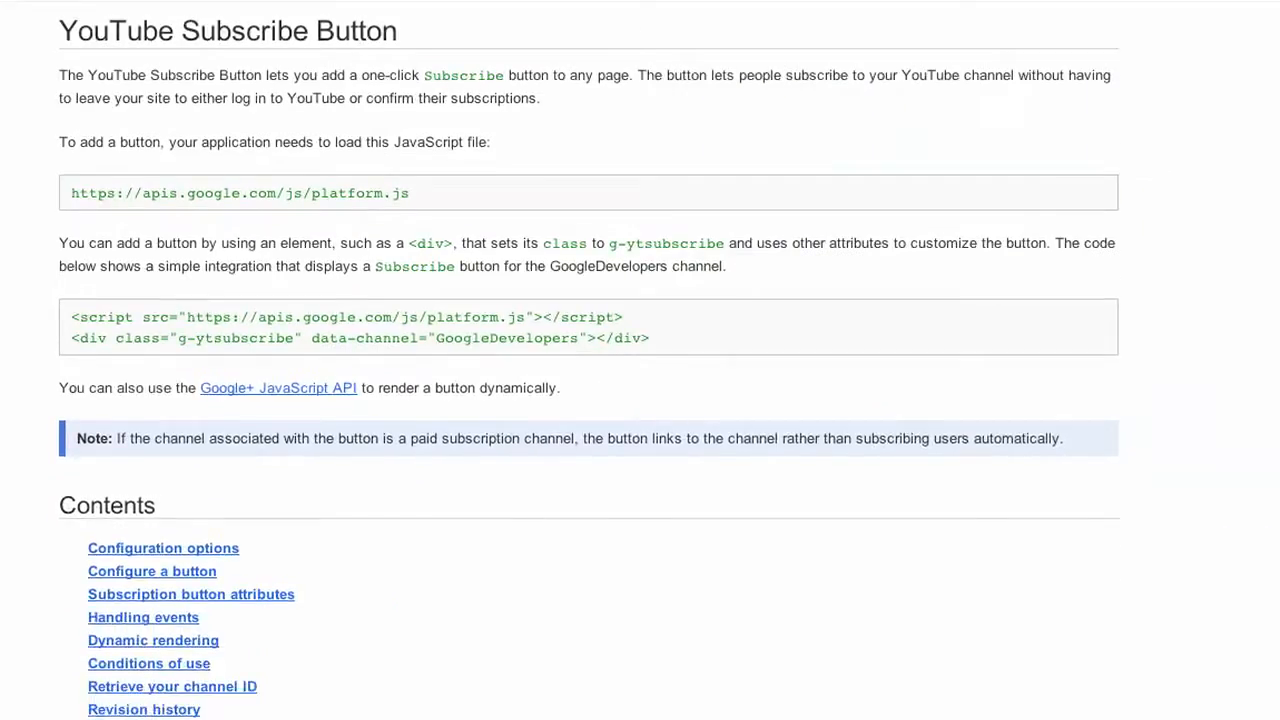
pyautogui.scroll(-3)
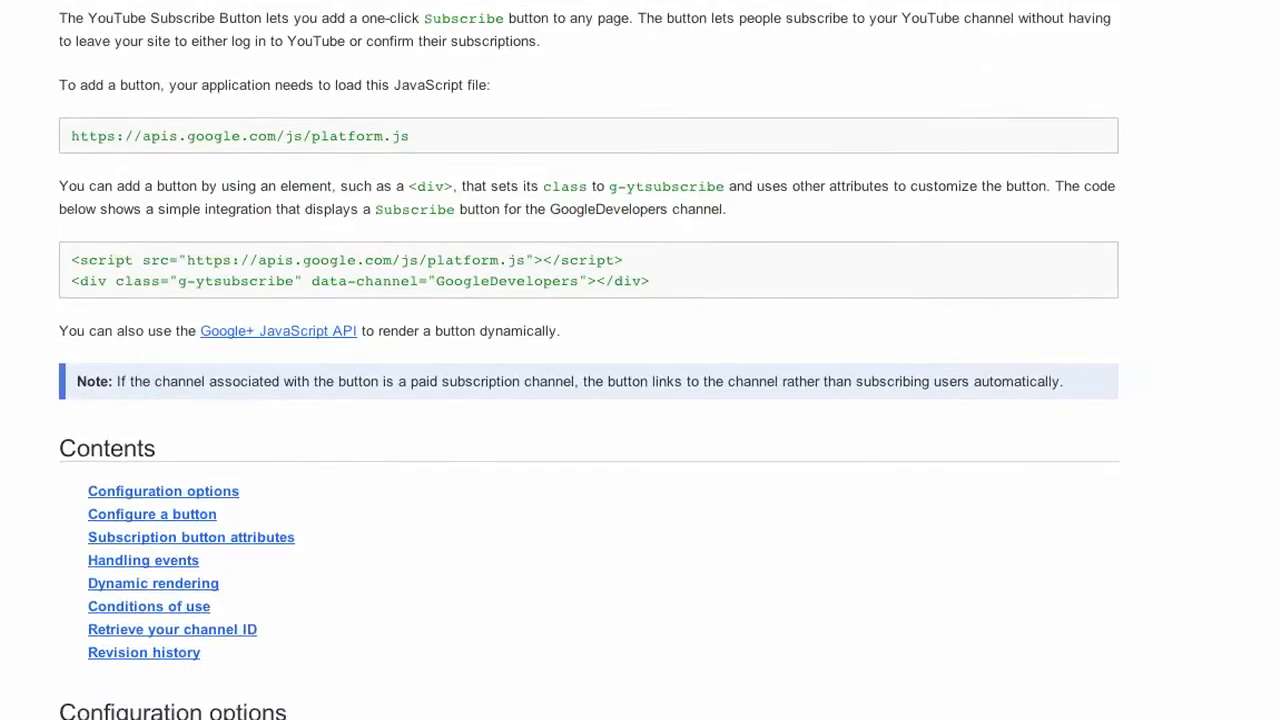
pyautogui.scroll(-3)
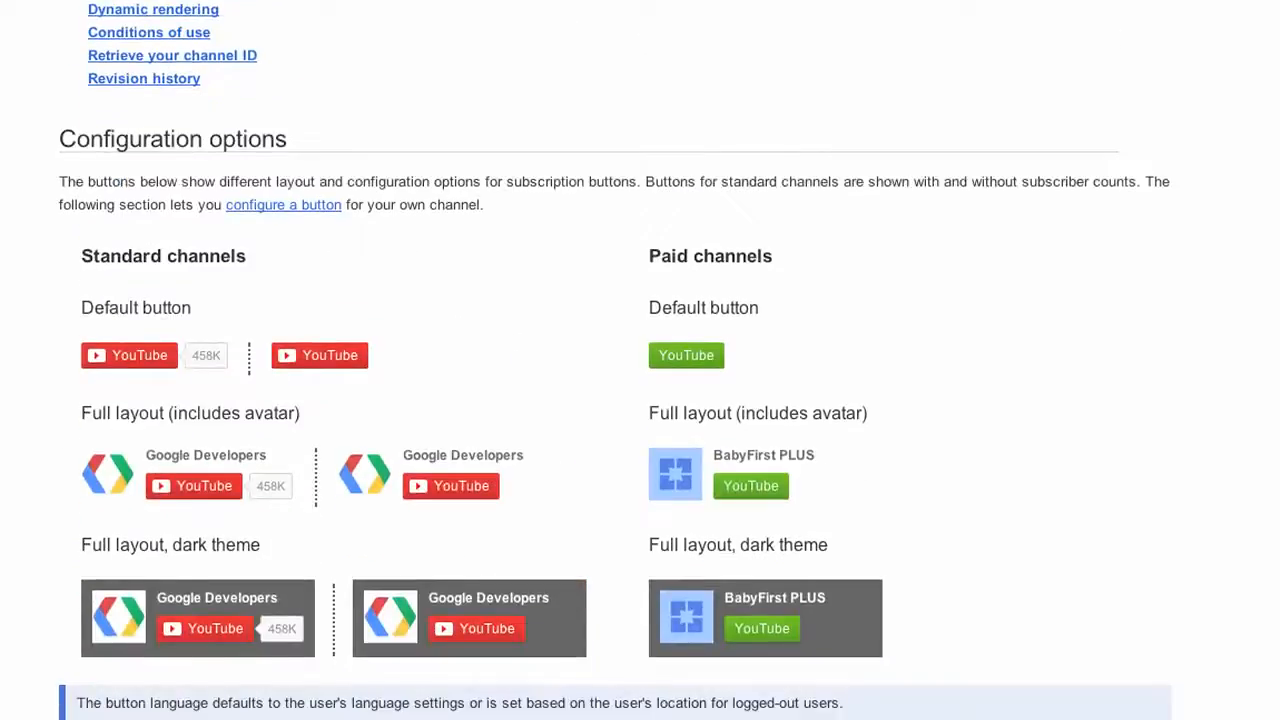
pyautogui.scroll(-3)
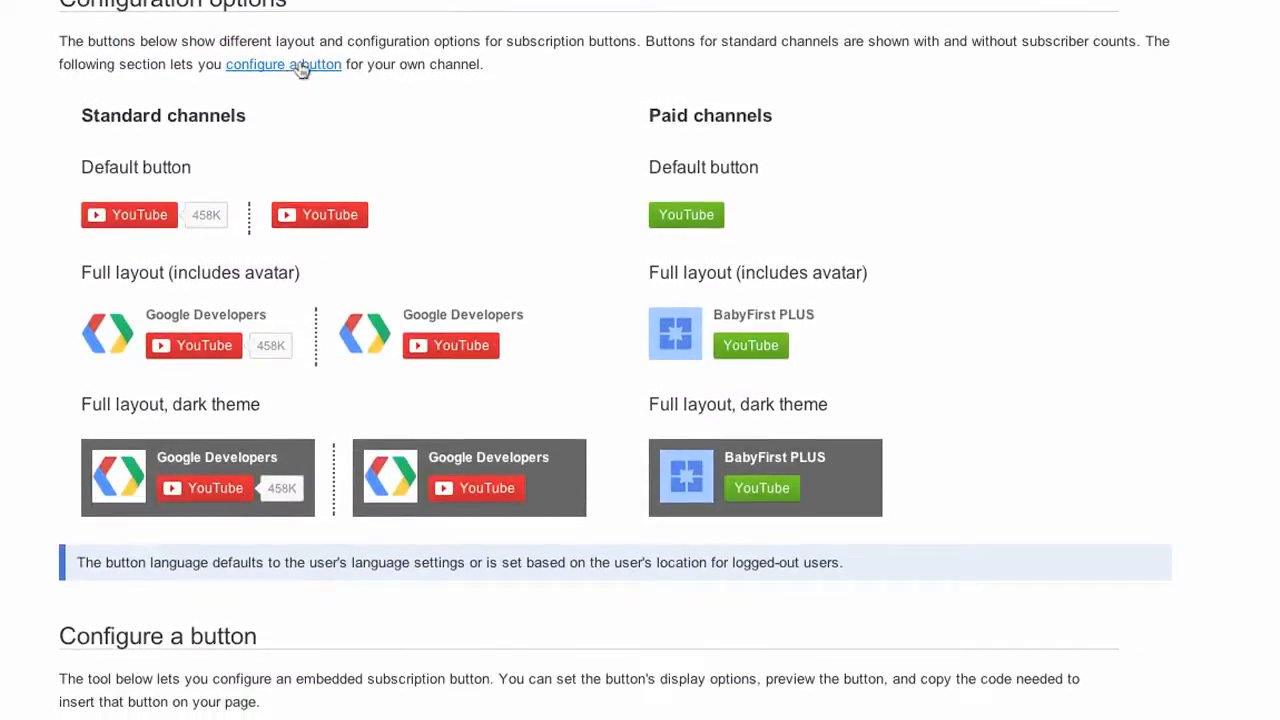
pyautogui.moveTo(1197, 173)
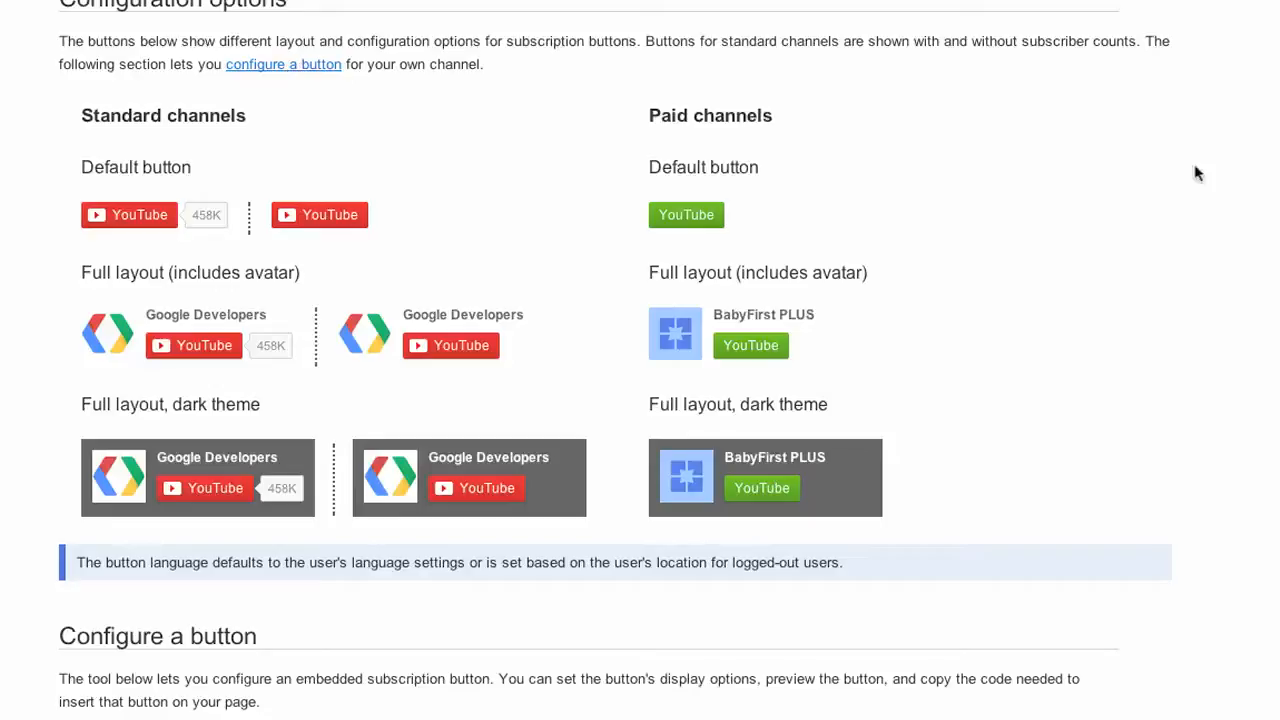
pyautogui.moveTo(686, 215)
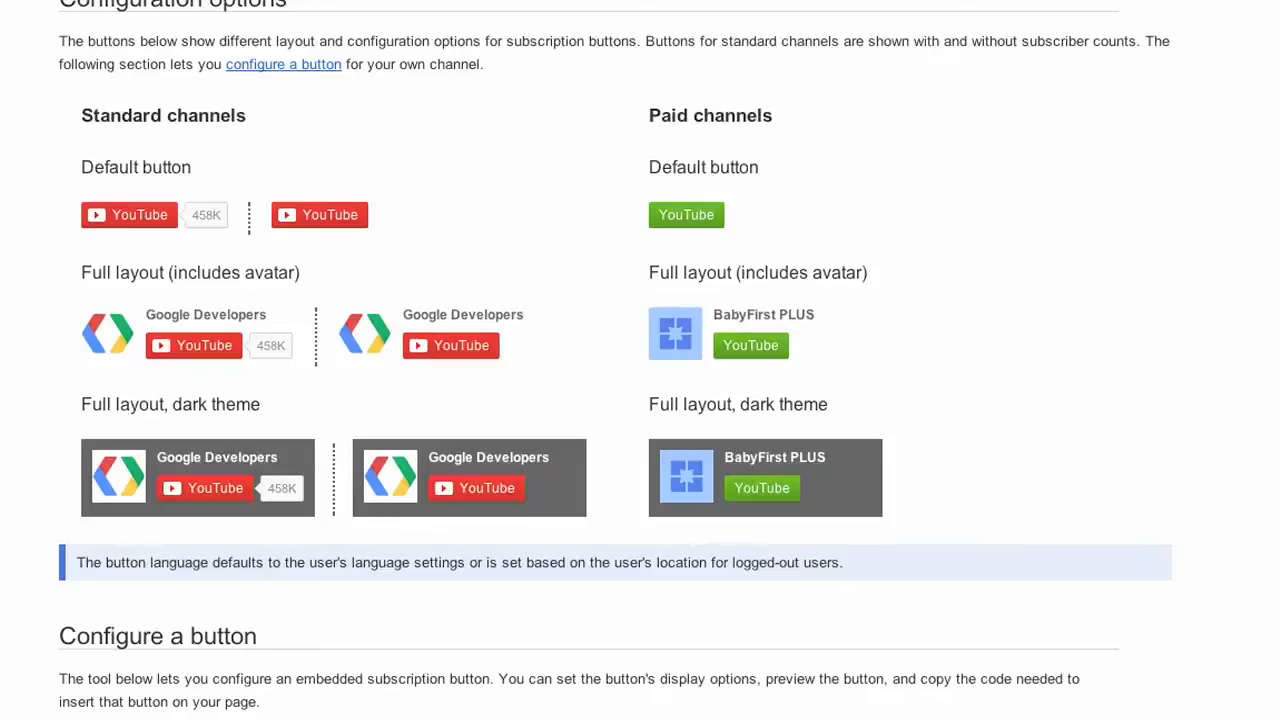
# Set the button to channel videoMTC with default layout and dark theme.
pyautogui.scroll(-3)
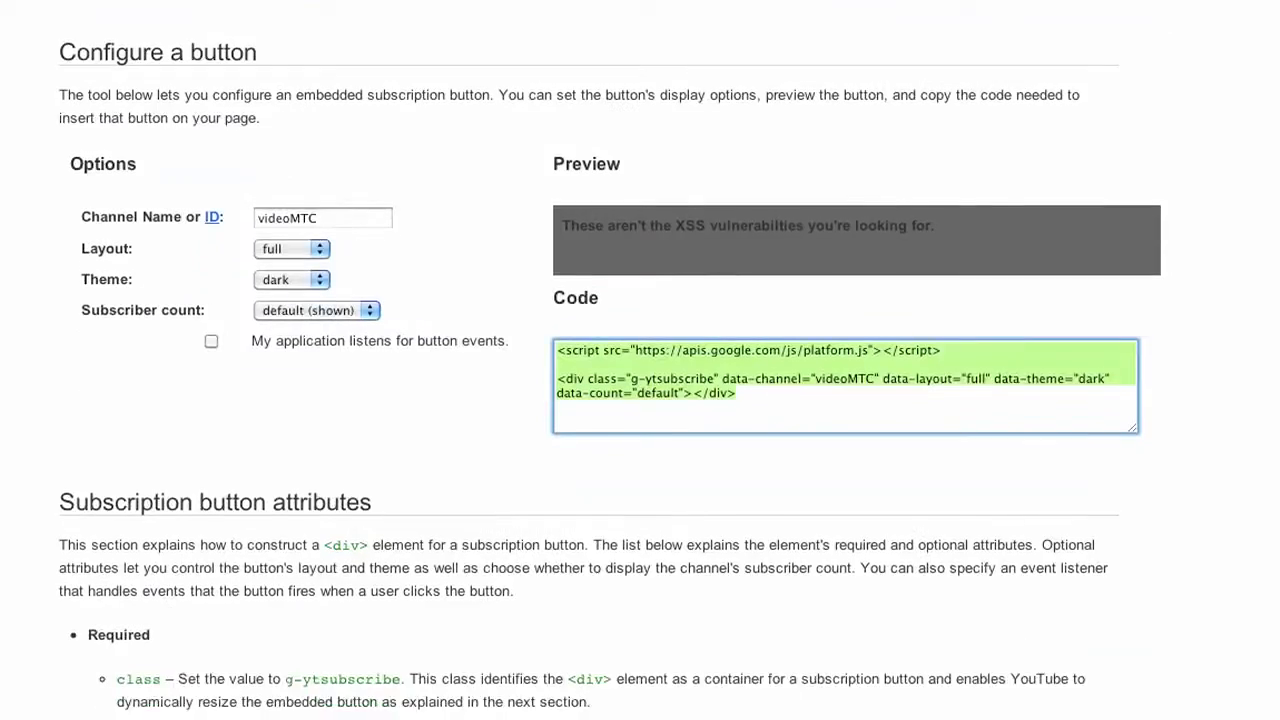
pyautogui.scroll(-3)
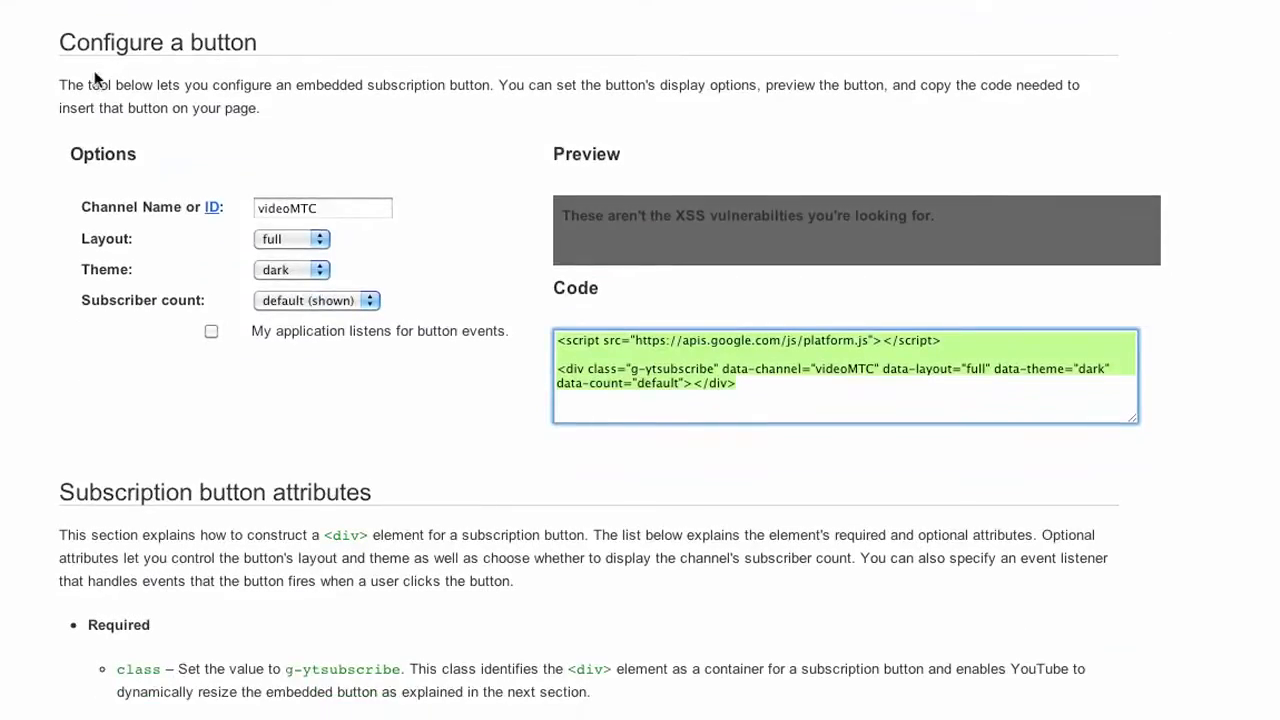
pyautogui.moveTo(292, 480)
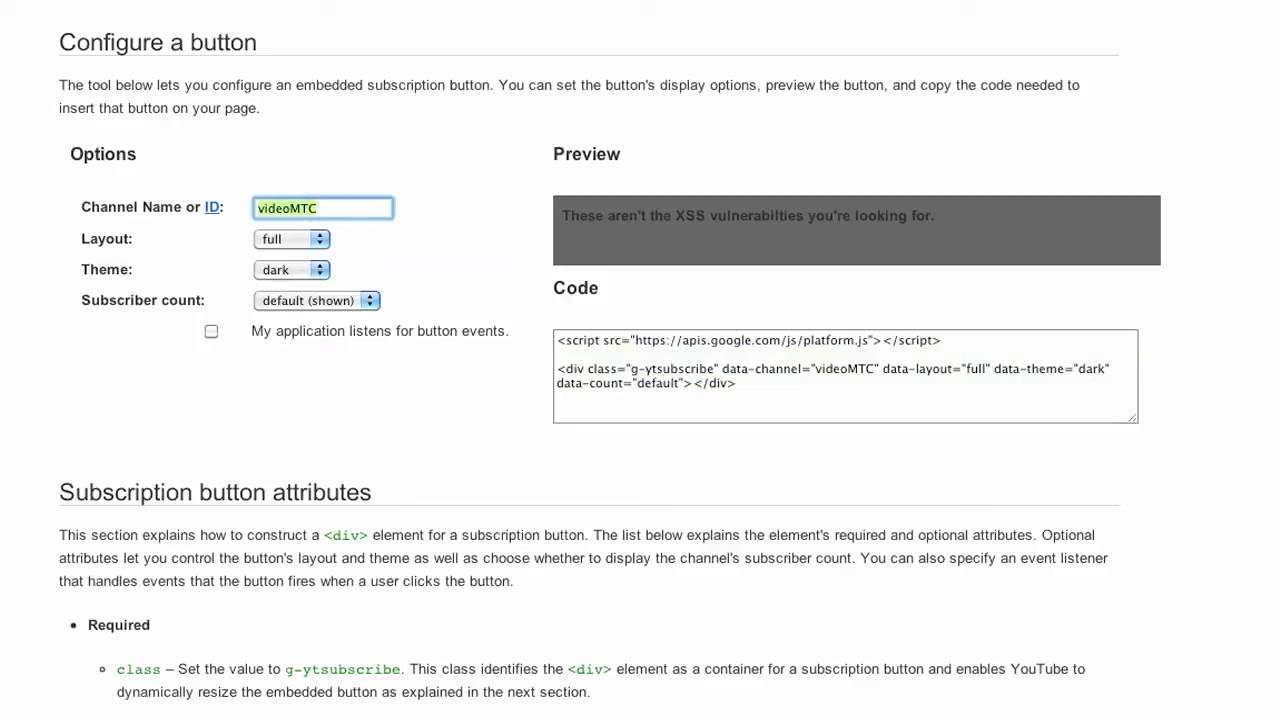
pyautogui.click(290, 239)
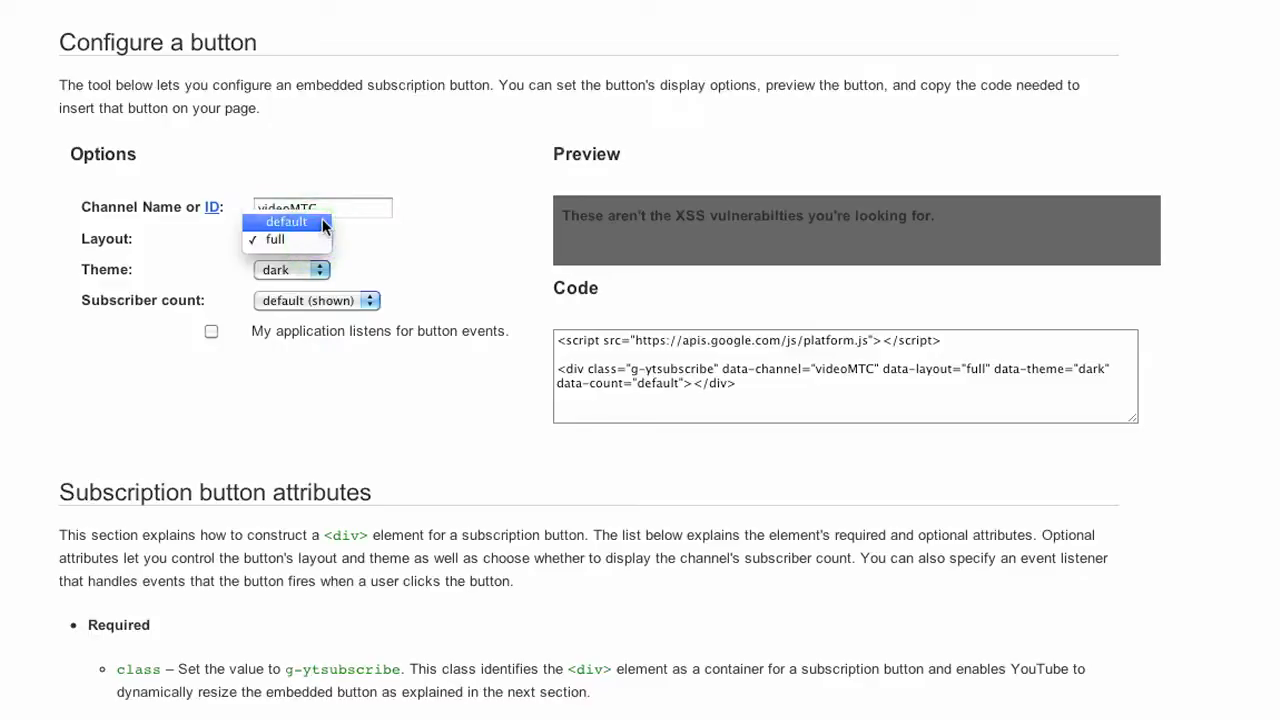
pyautogui.click(287, 222)
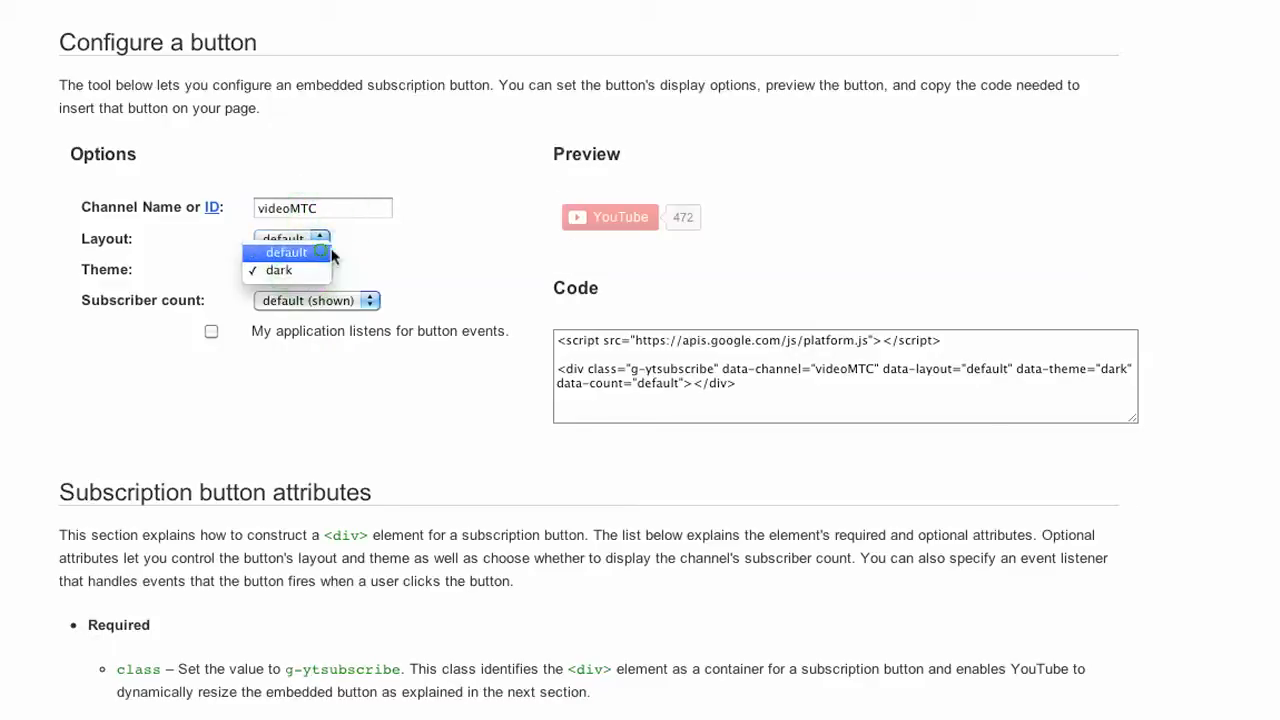
pyautogui.click(286, 252)
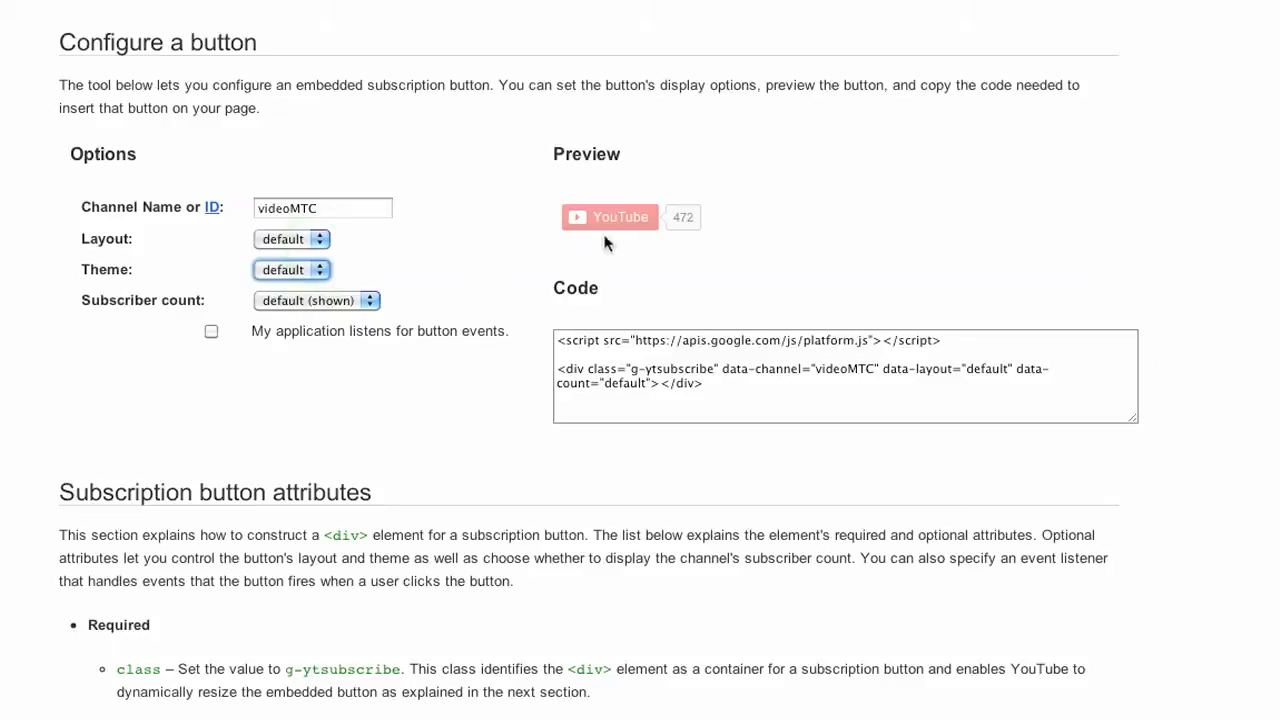
pyautogui.click(291, 269)
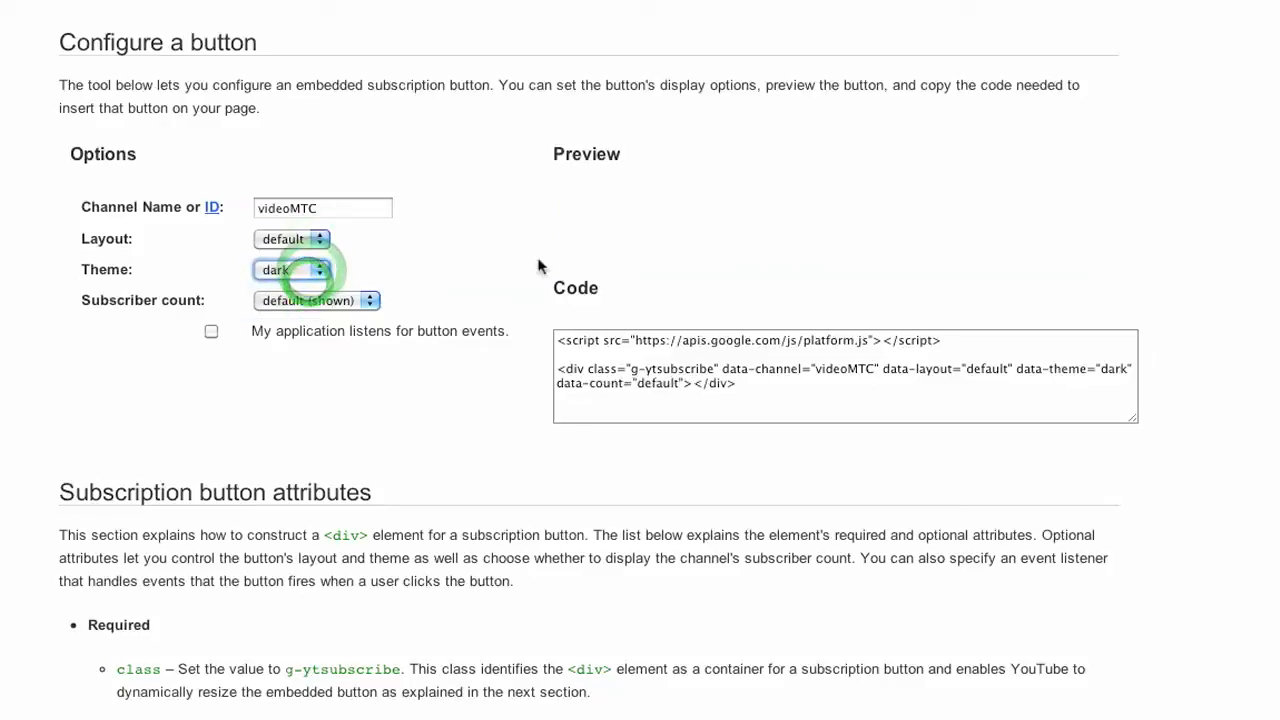
# Keep the subscriber count shown and select the generated embed code.
pyautogui.click(315, 300)
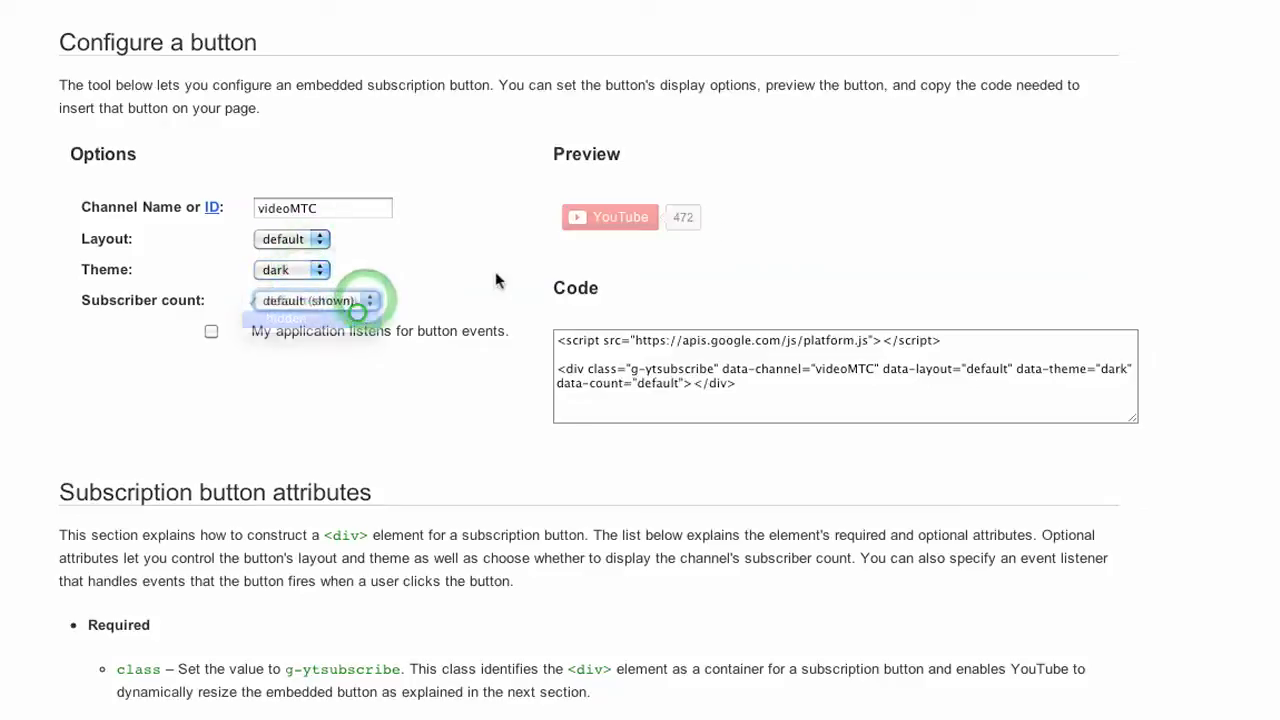
pyautogui.click(285, 317)
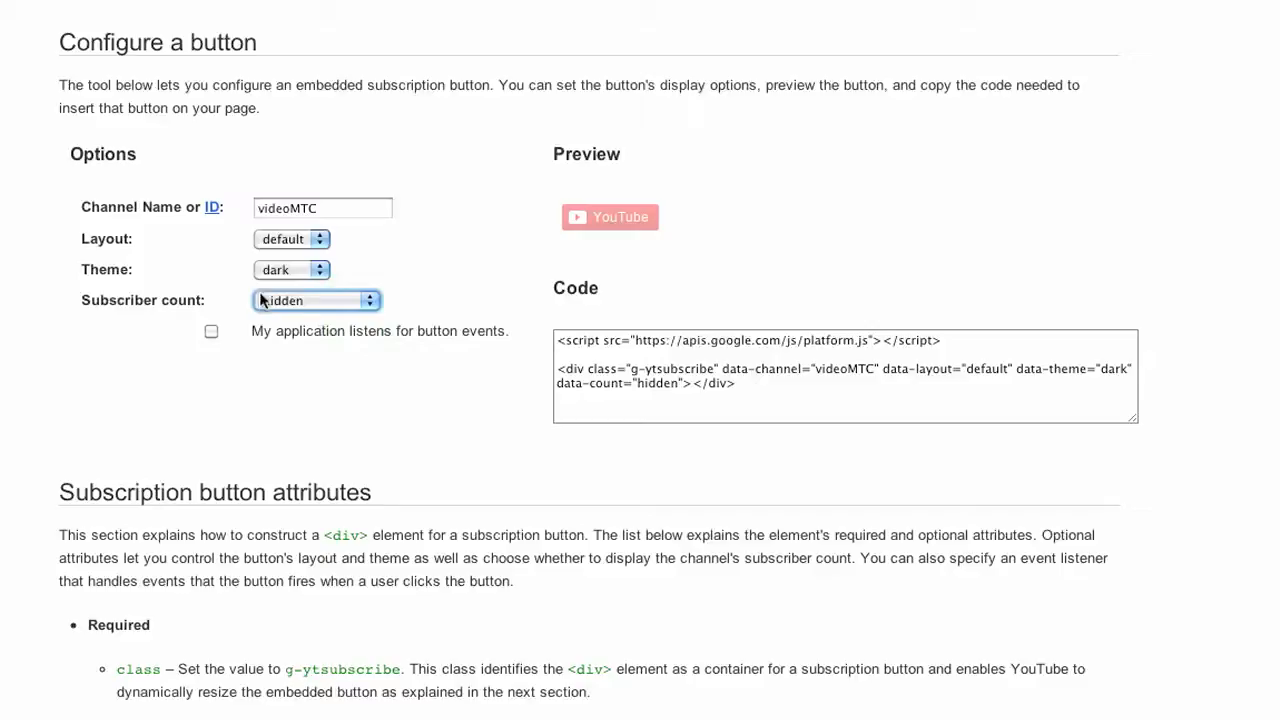
pyautogui.click(315, 300)
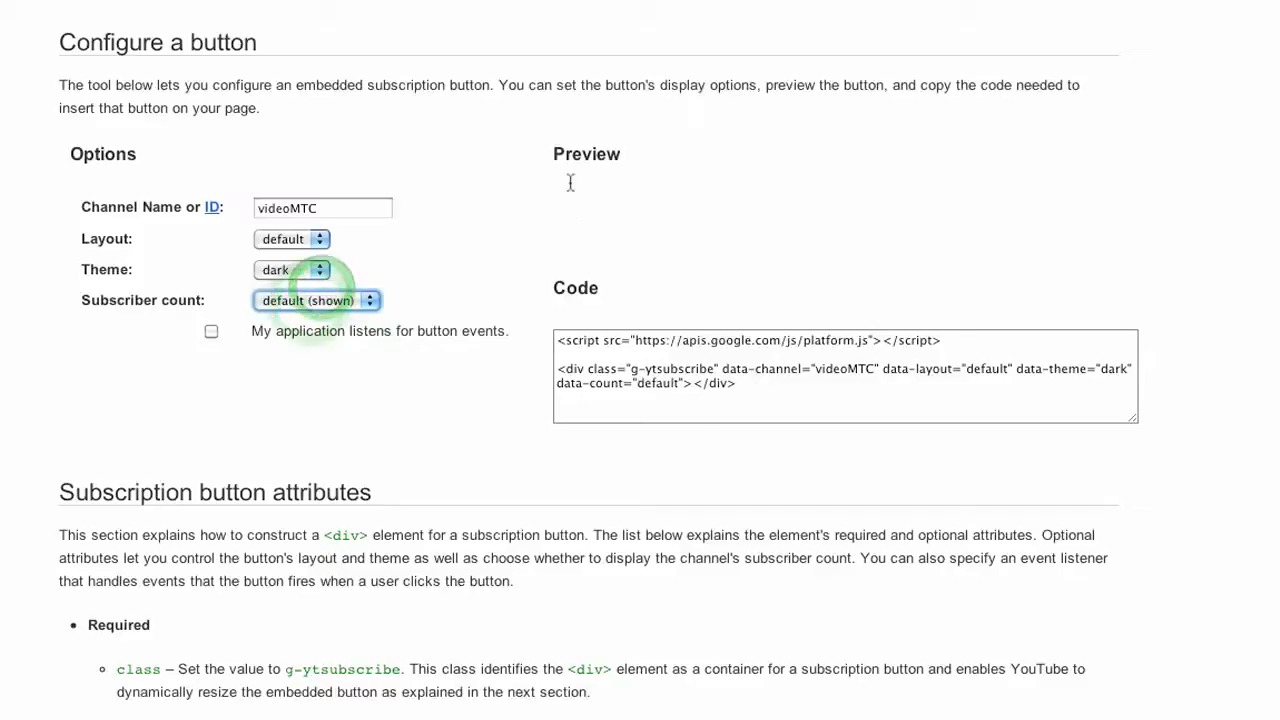
pyautogui.click(316, 300)
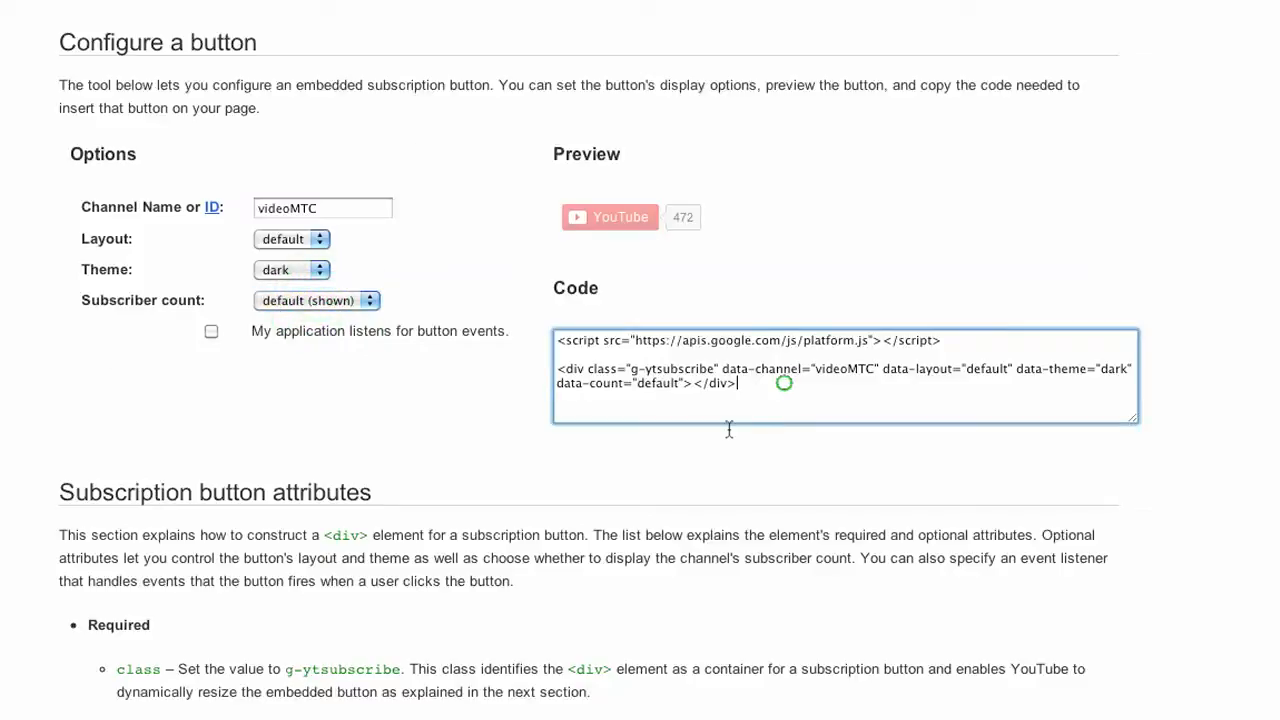
pyautogui.tripleClick(845, 375)
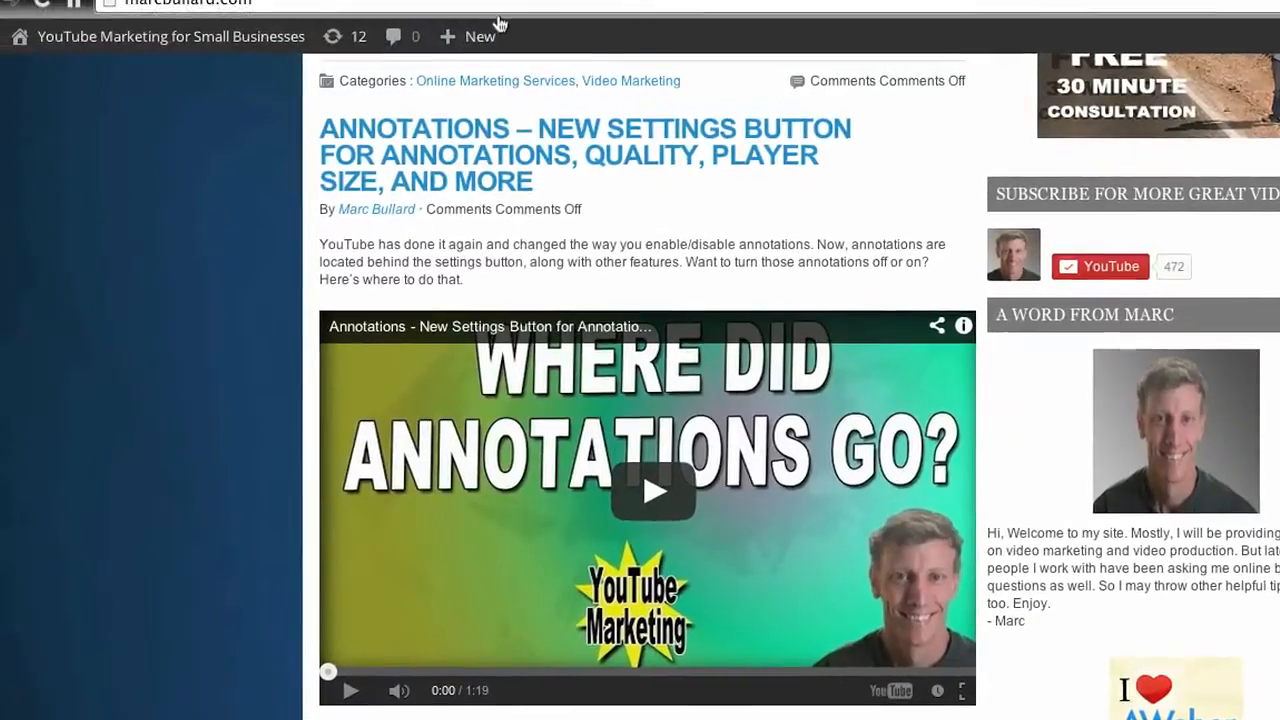
# Create a new WordPress post and view its body, holding the pasted embed code, as raw HTML.
pyautogui.click(468, 36)
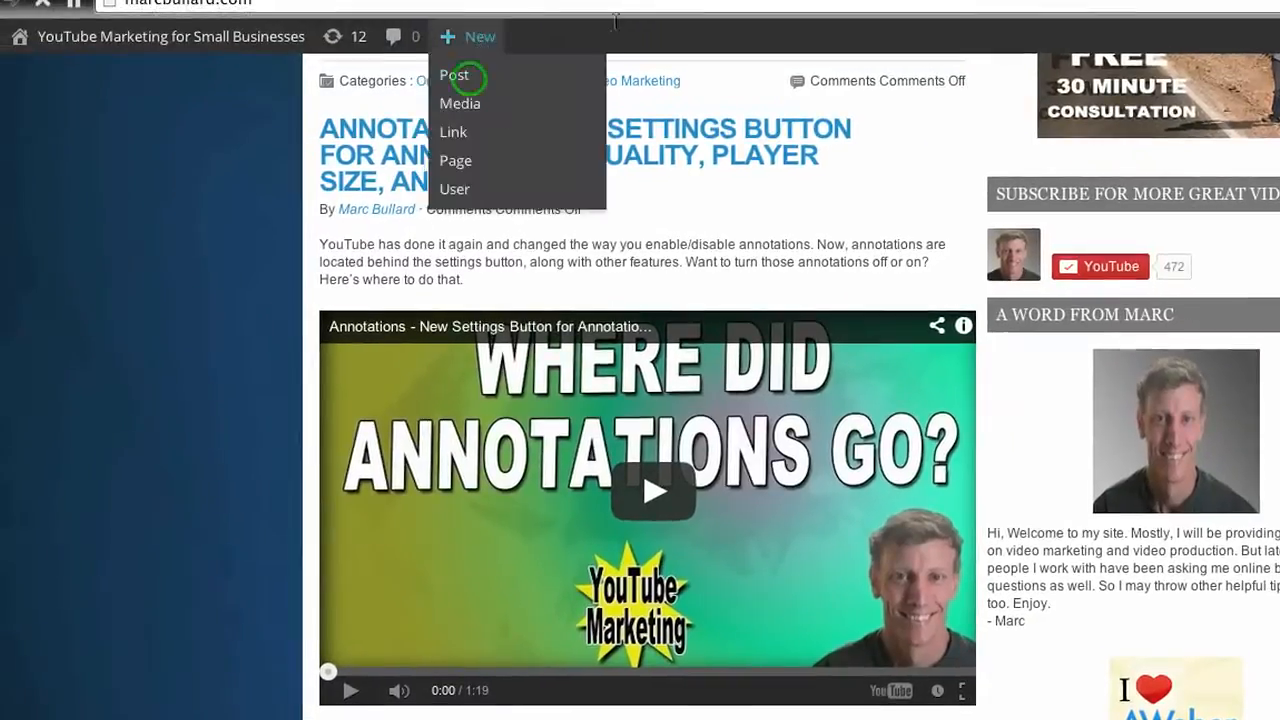
pyautogui.click(455, 75)
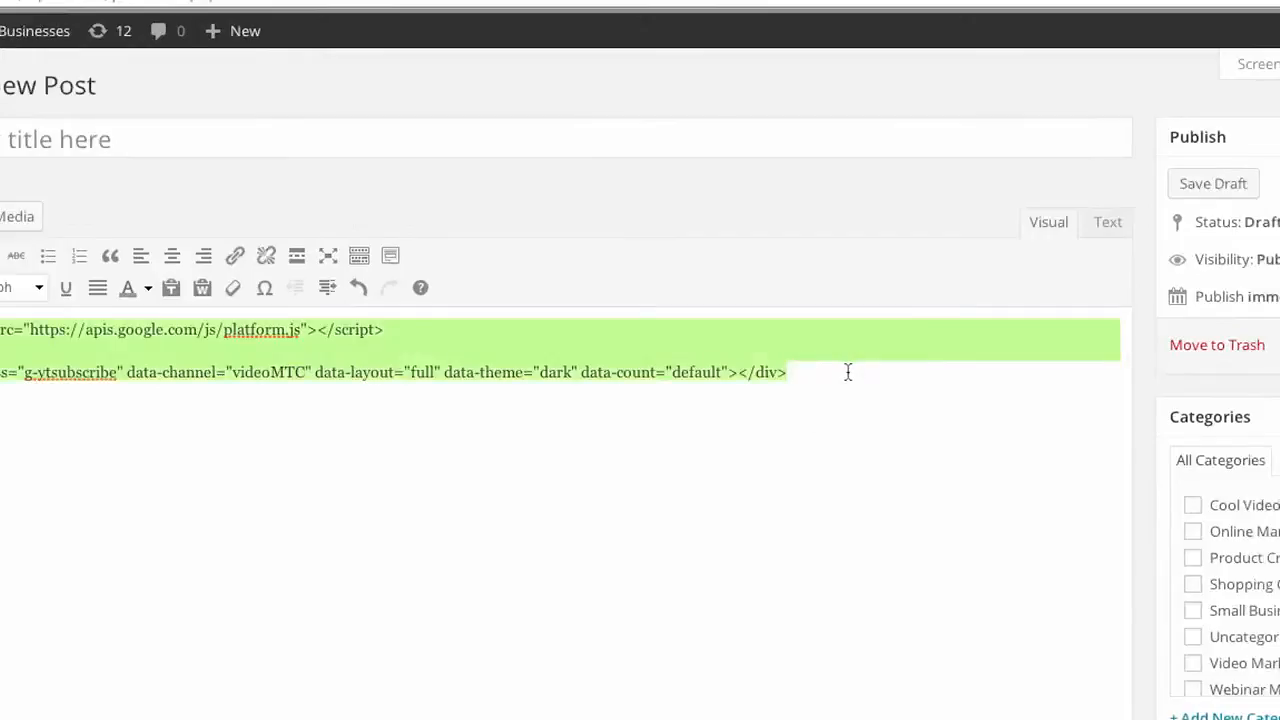
pyautogui.click(1107, 221)
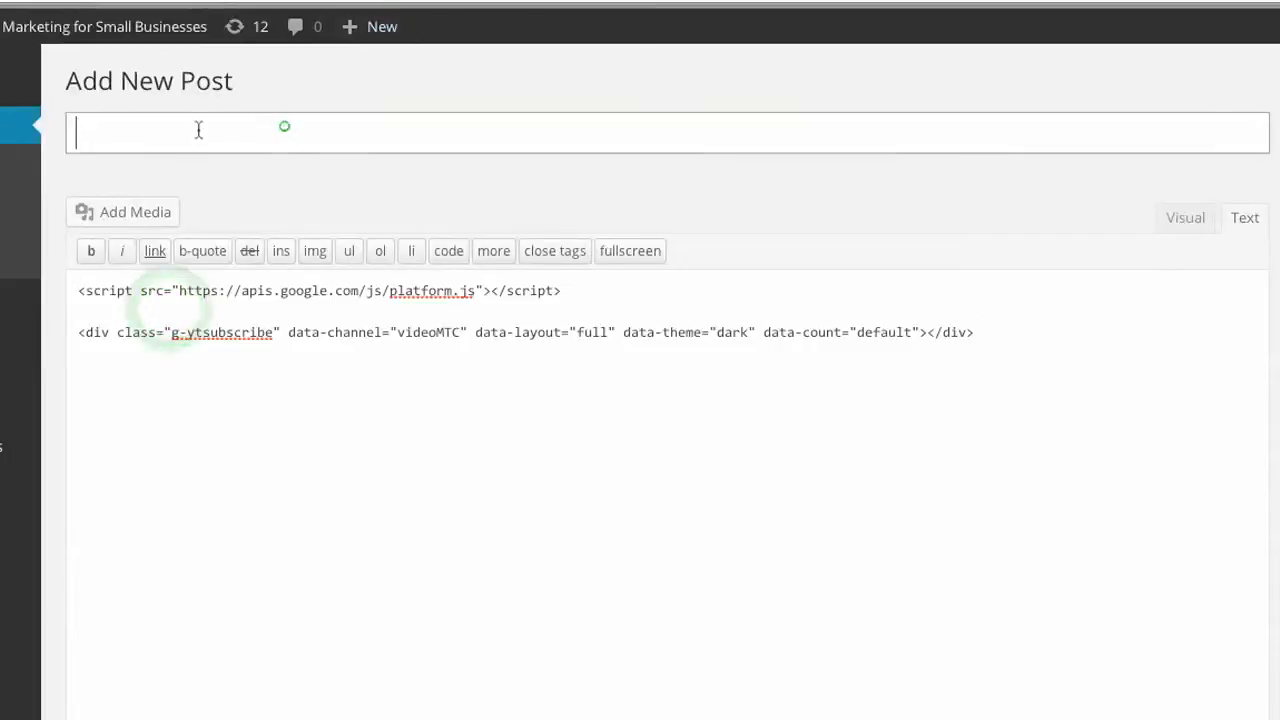
# Title the post 'Subscribe' and publish it.
pyautogui.write('S')
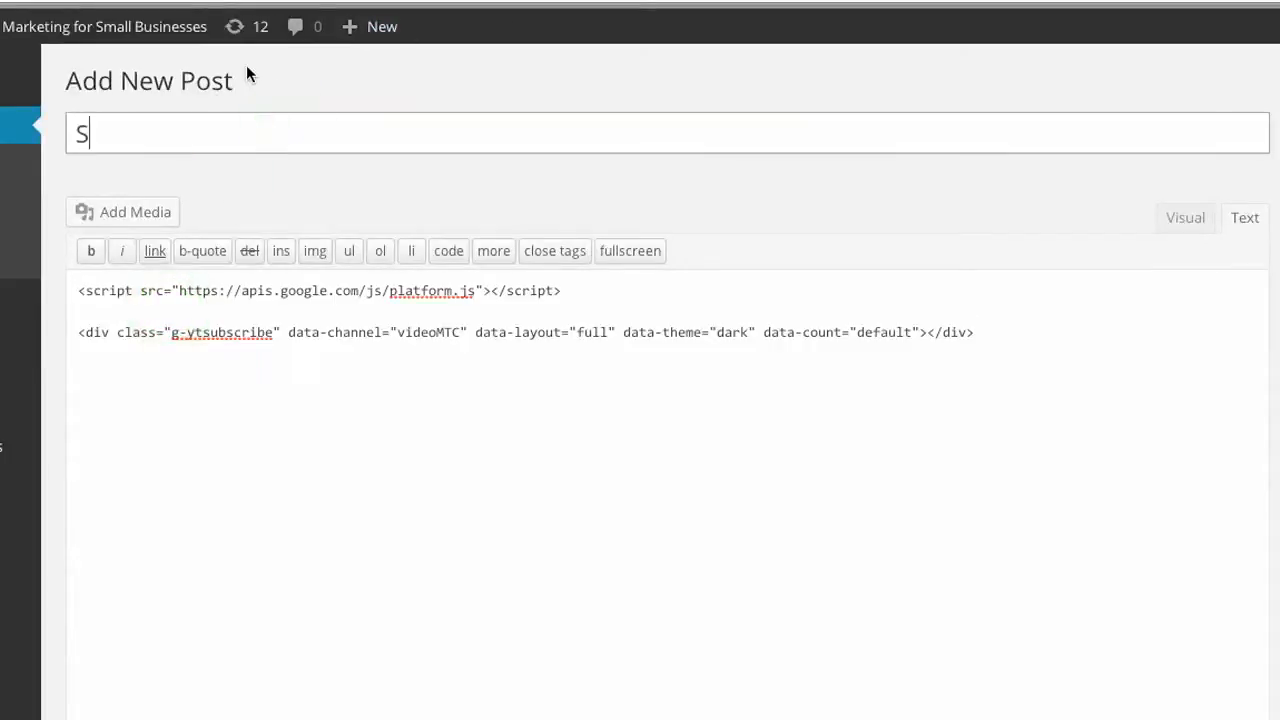
pyautogui.write('ubscribe')
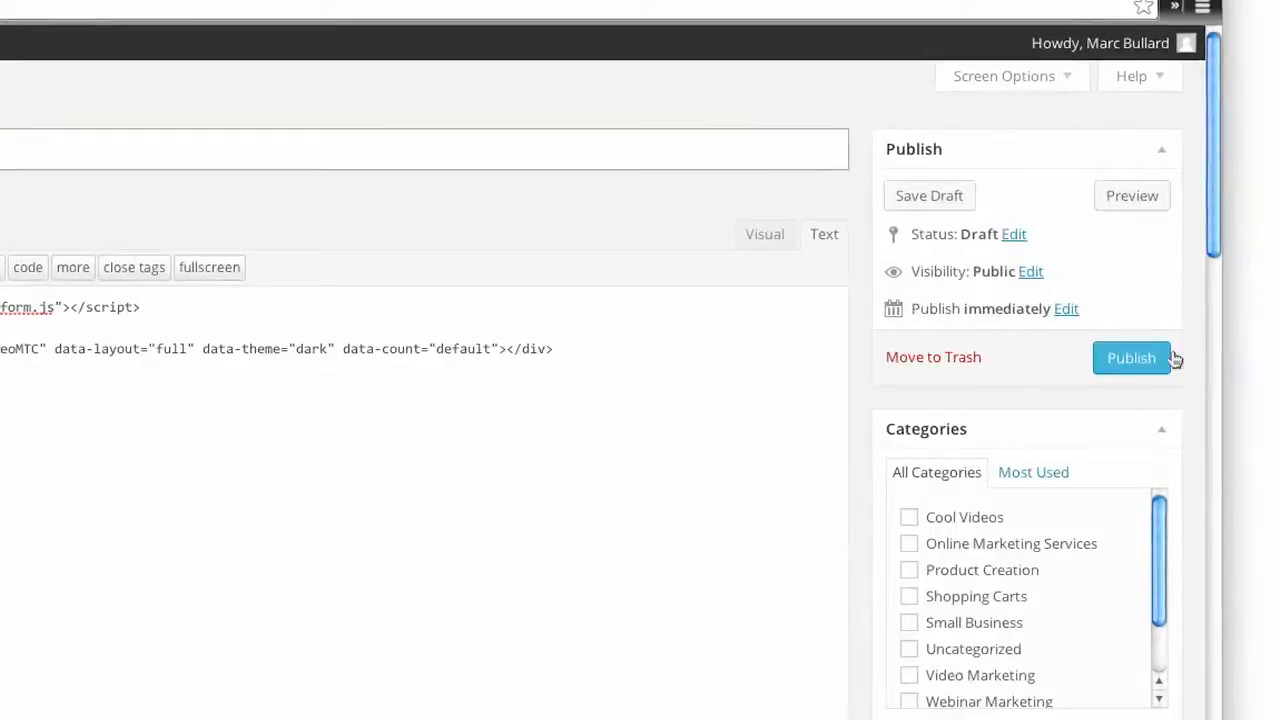
pyautogui.click(1131, 357)
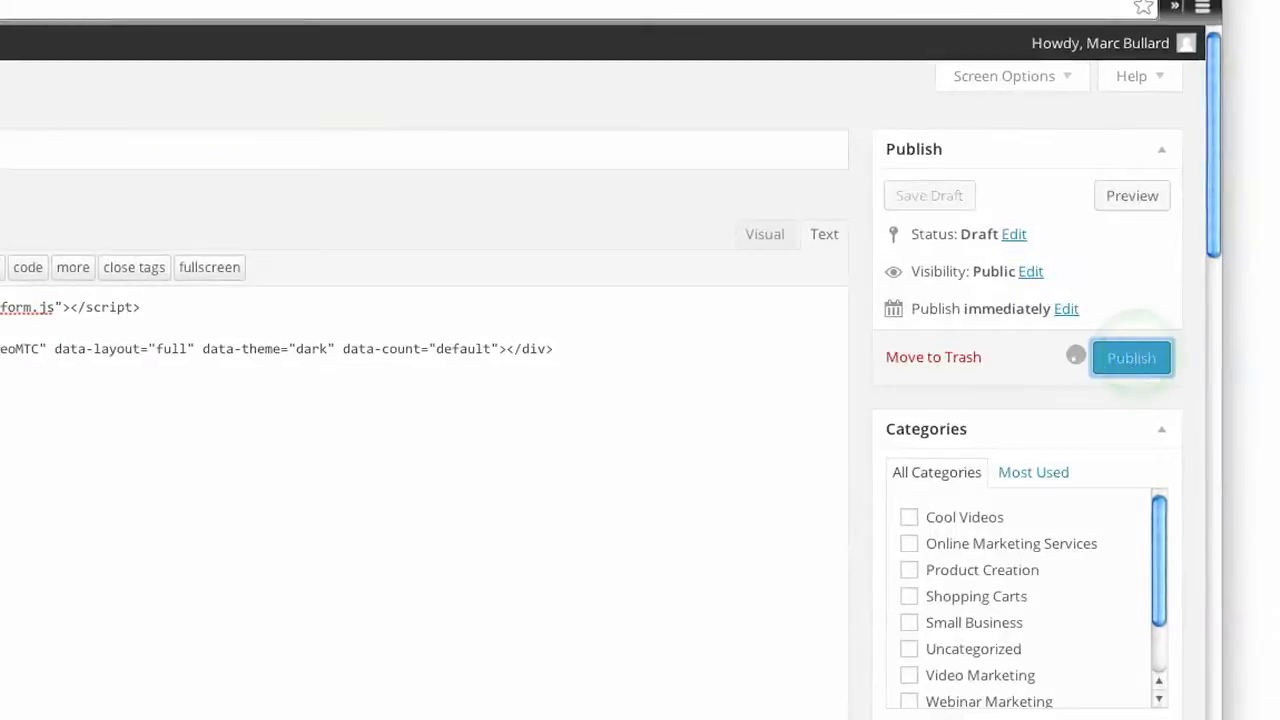
pyautogui.click(1131, 357)
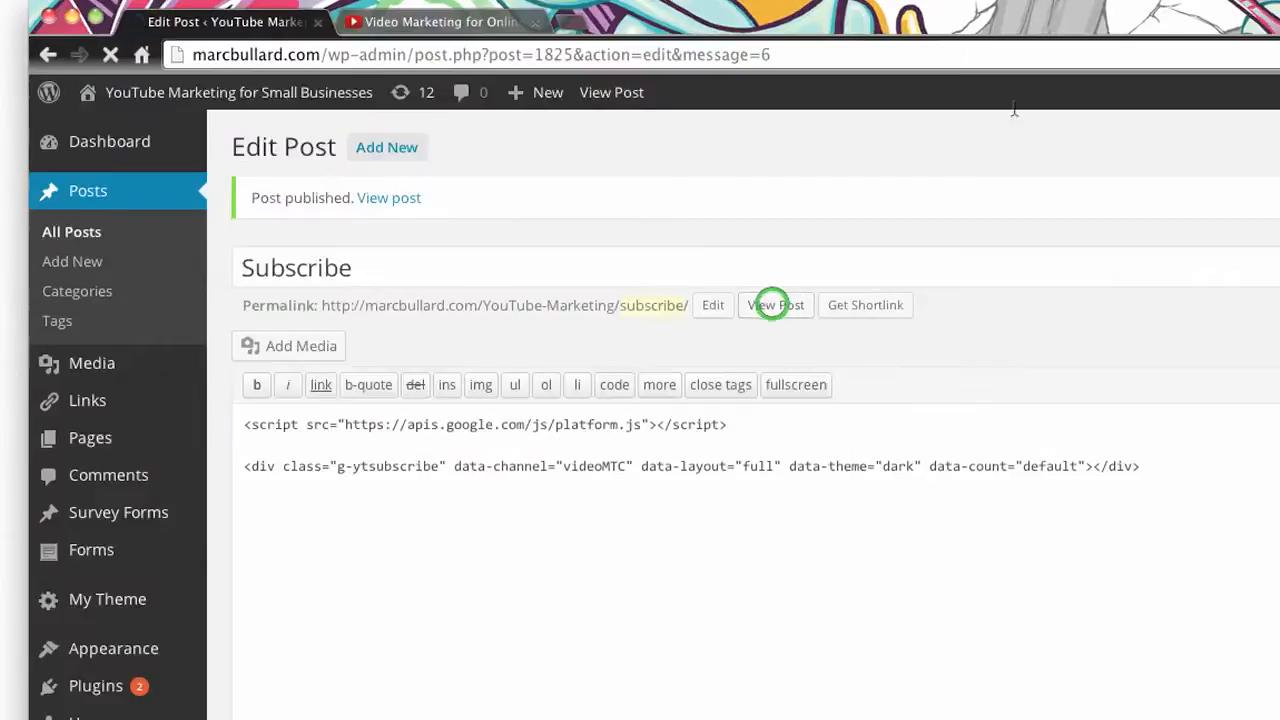
# Open the live Subscribe post and scroll to the subscribe button showing 472 subscribers.
pyautogui.click(775, 305)
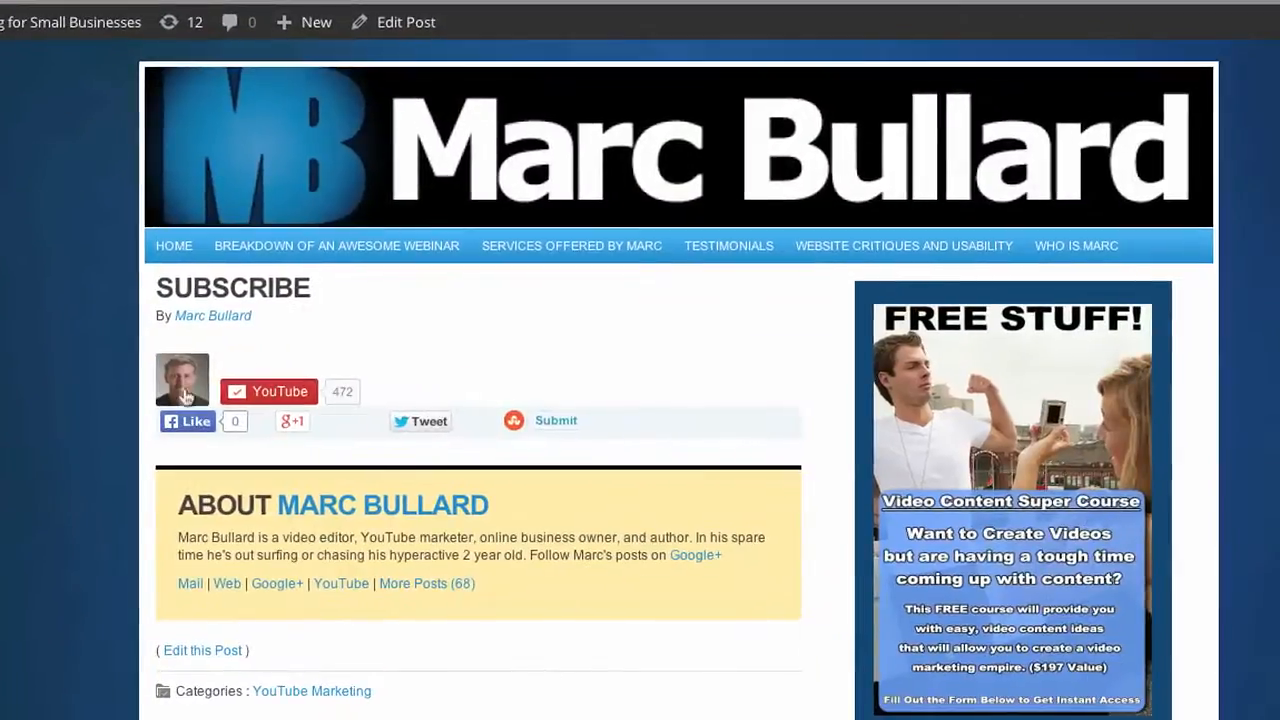
pyautogui.moveTo(318, 375)
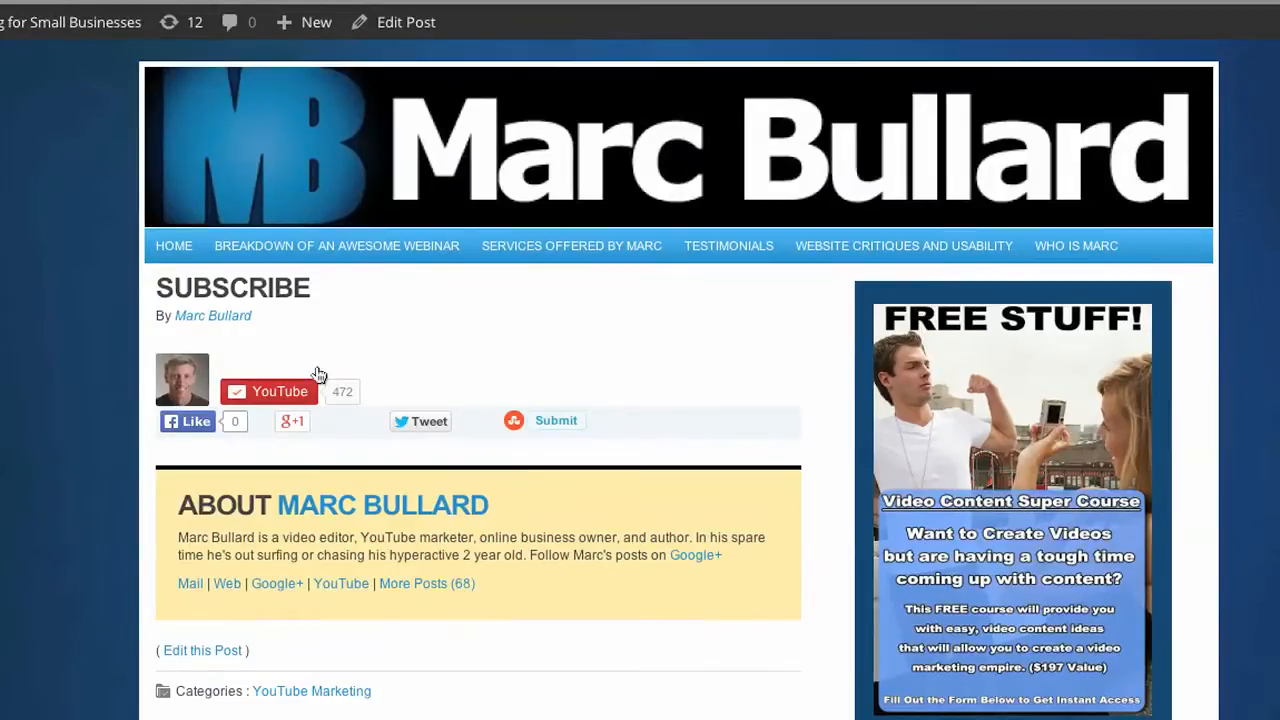
pyautogui.moveTo(538, 112)
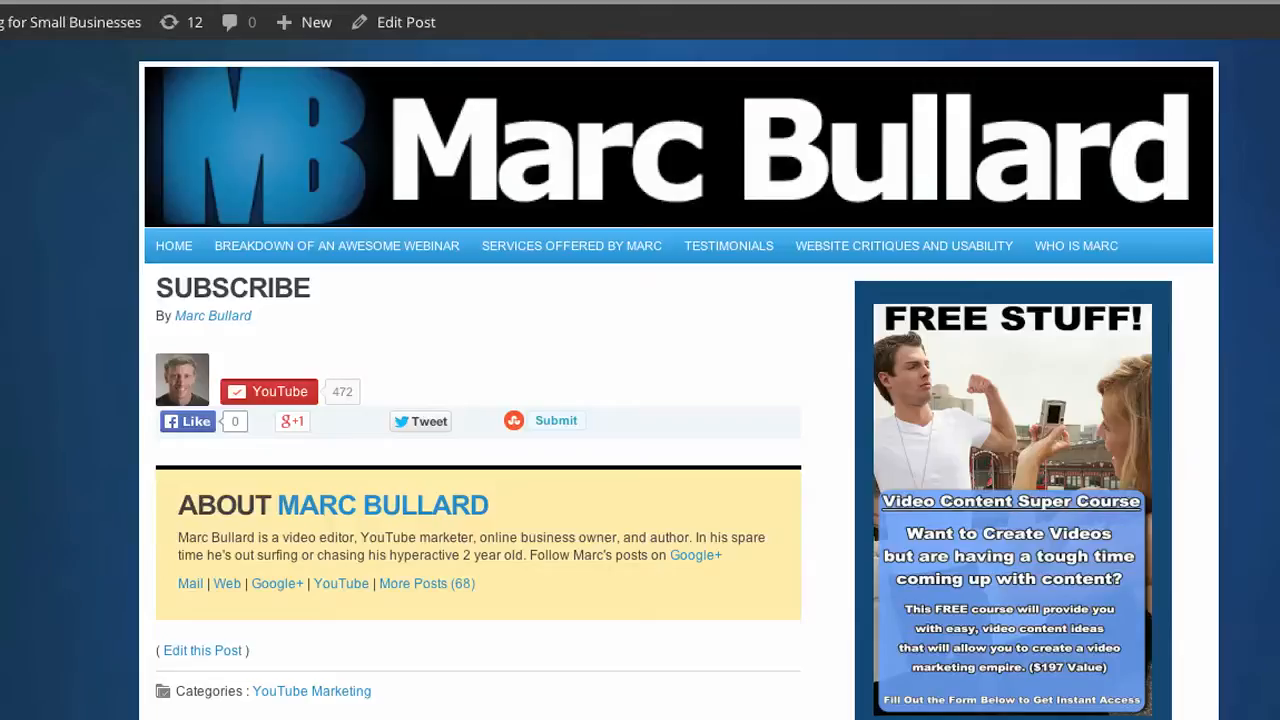
pyautogui.scroll(-3)
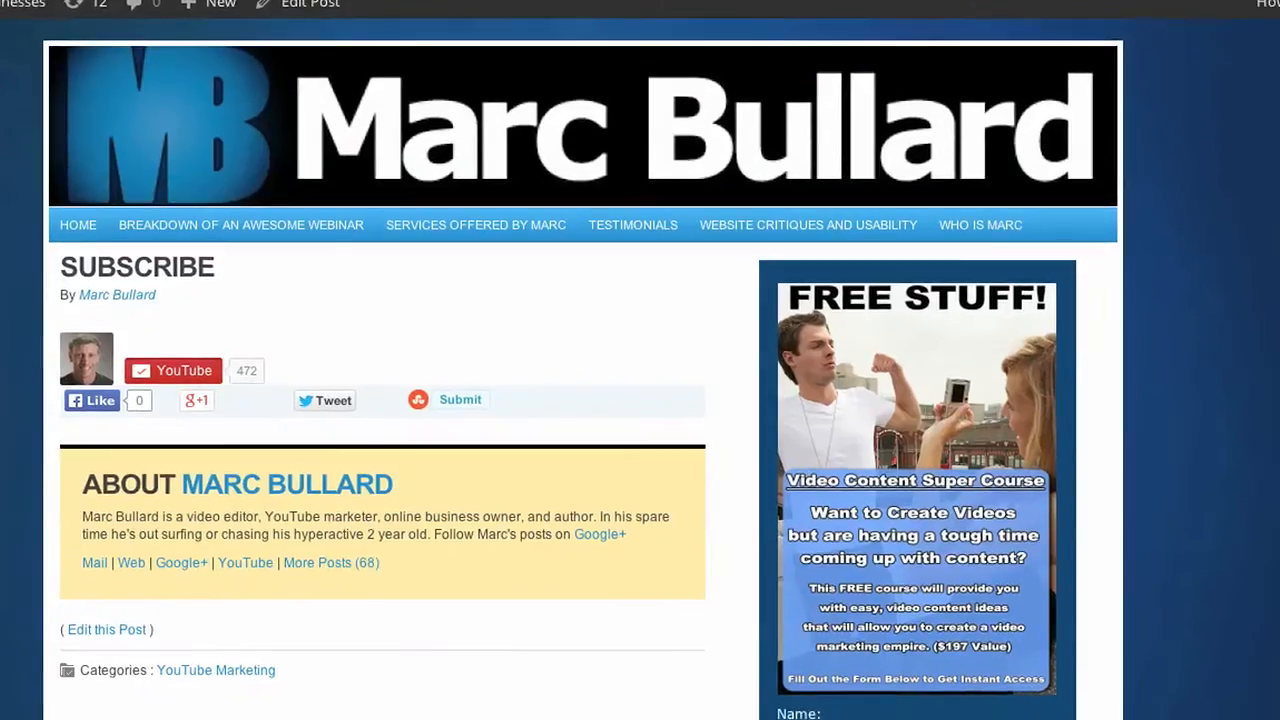